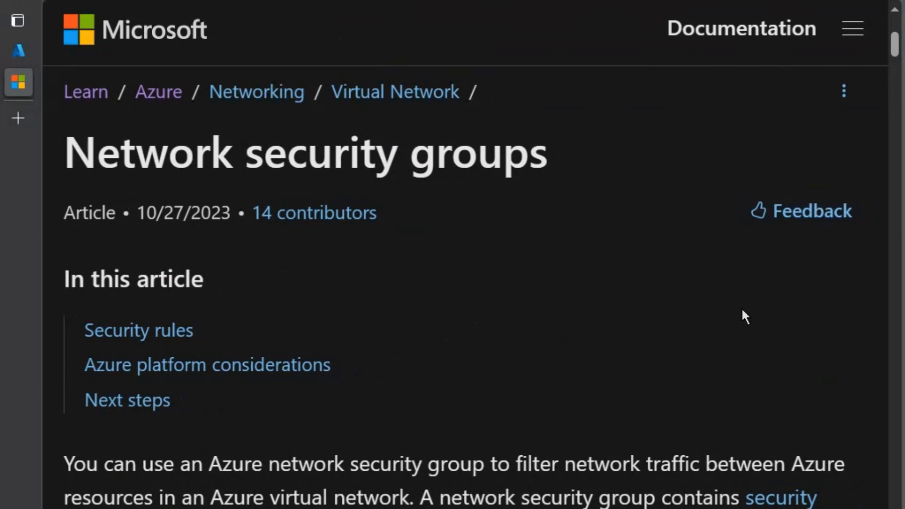
- Highlight the article title and its opening sentence about filtering traffic between resources in a virtual network
triple_click(305, 153)
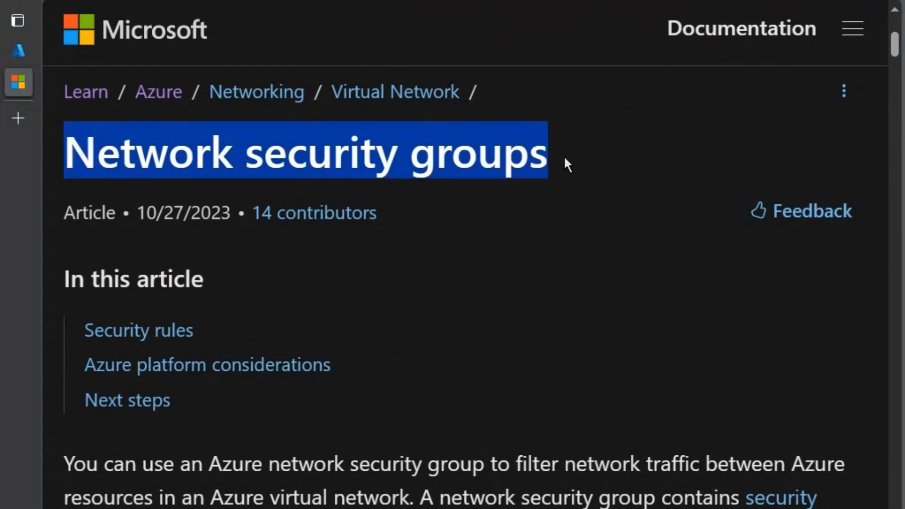
scroll(down, 3)
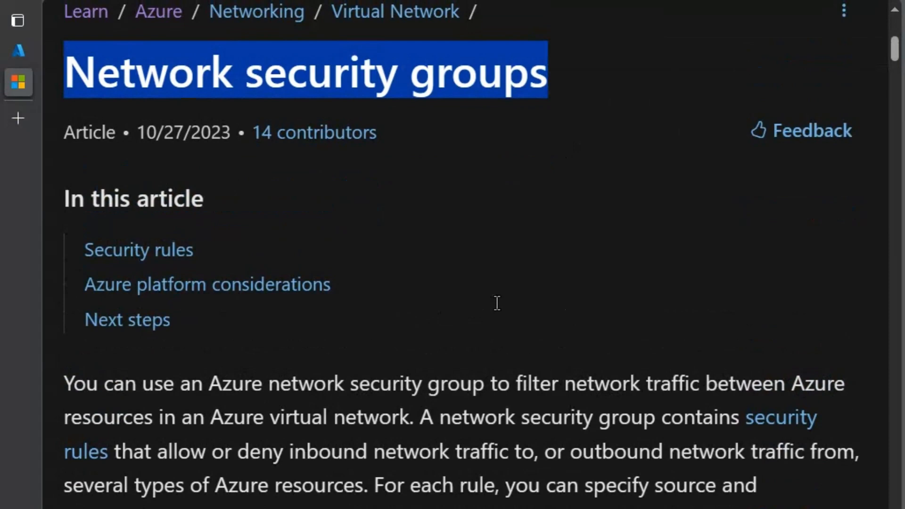
scroll(down, 3)
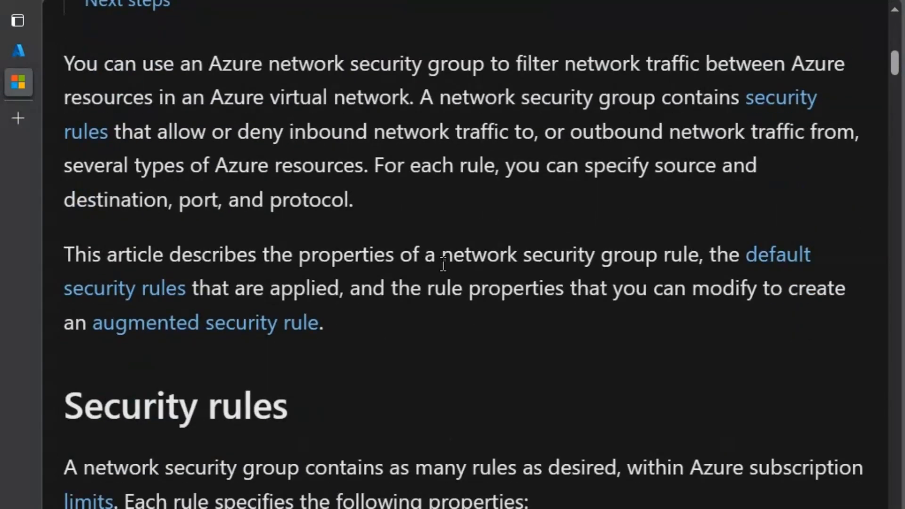
drag(64, 63, 298, 64)
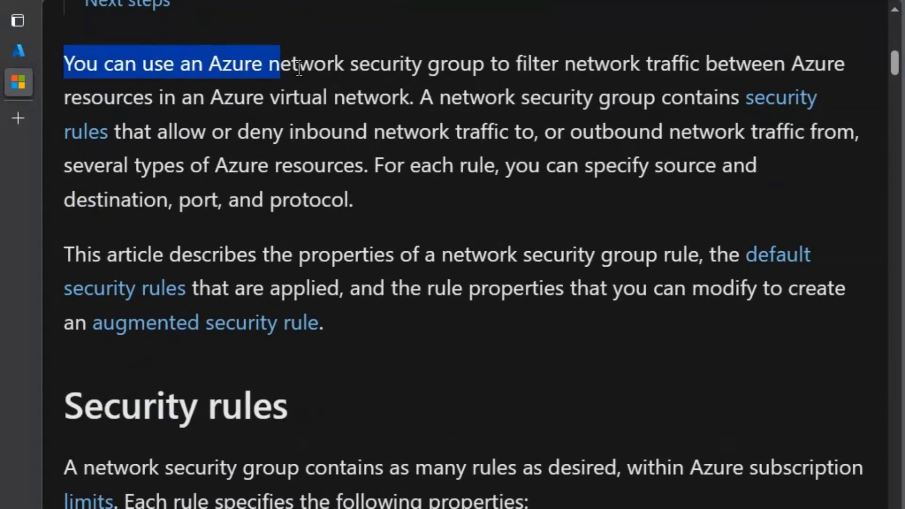
drag(277, 64, 551, 64)
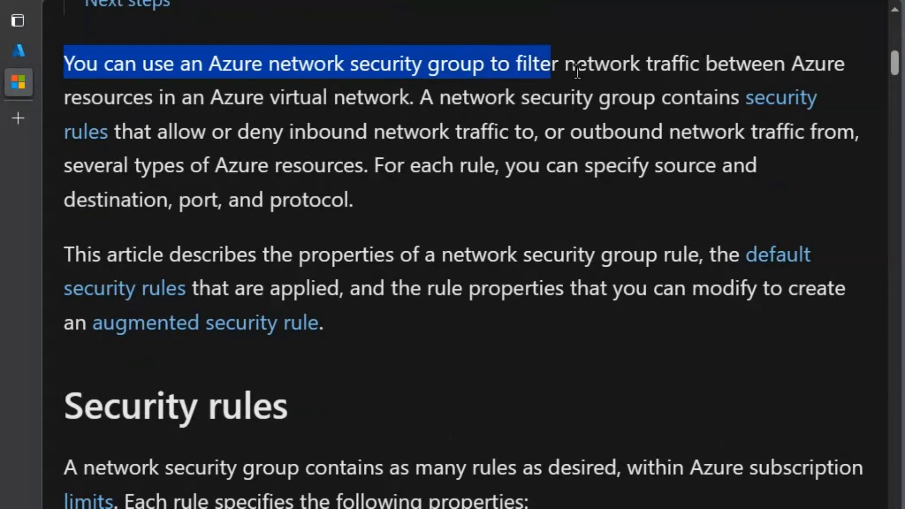
drag(551, 64, 828, 64)
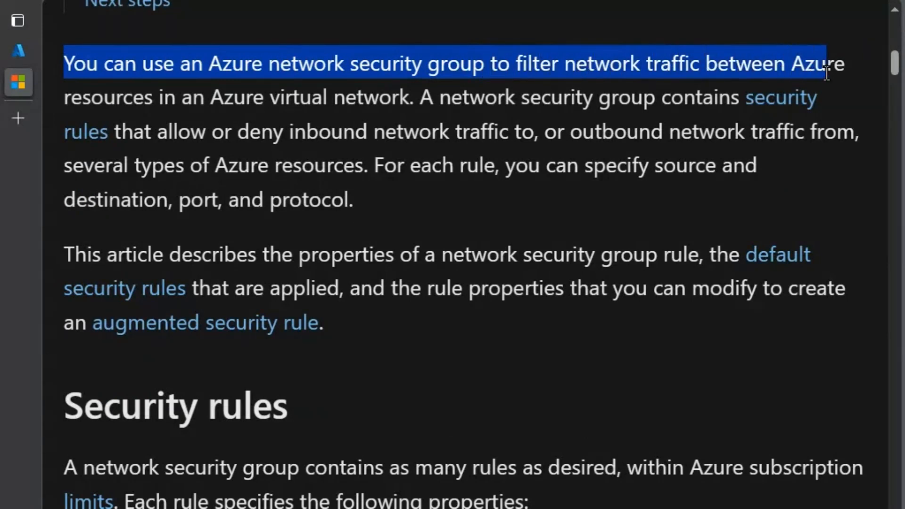
double_click(107, 98)
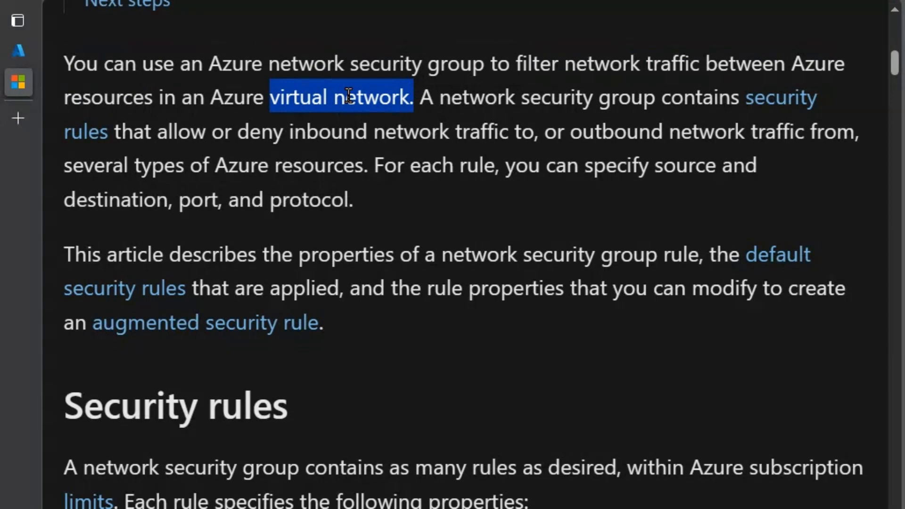
click(69, 97)
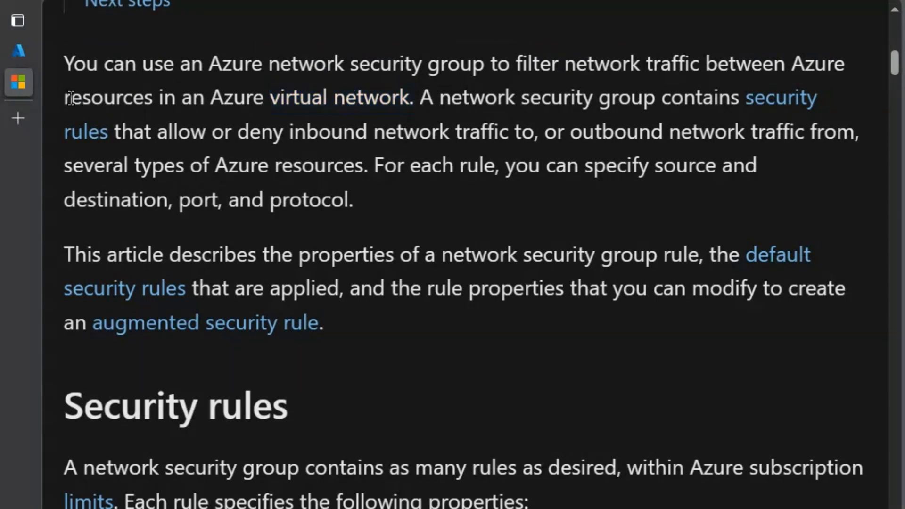
- Highlight the phrases about resources in an Azure virtual network and allowing or denying inbound and outbound traffic, then reach the diagram
drag(64, 97, 409, 97)
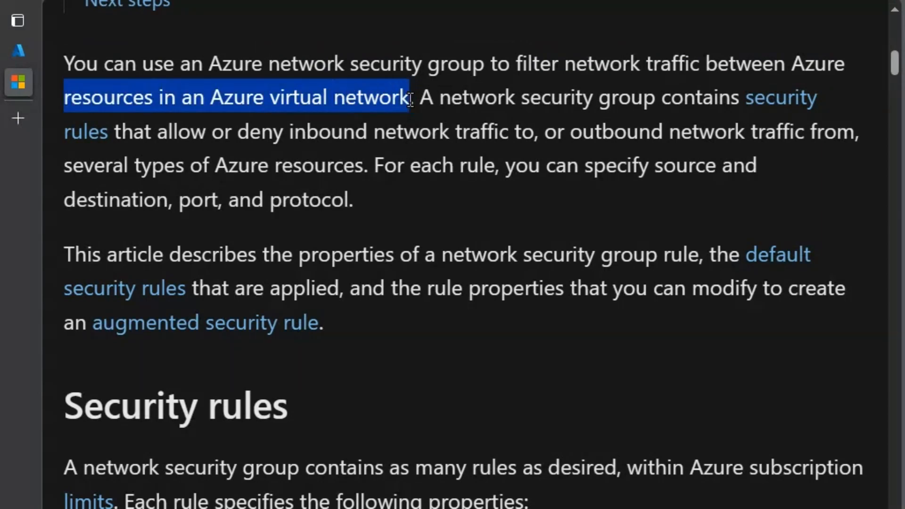
mouse_move(508, 109)
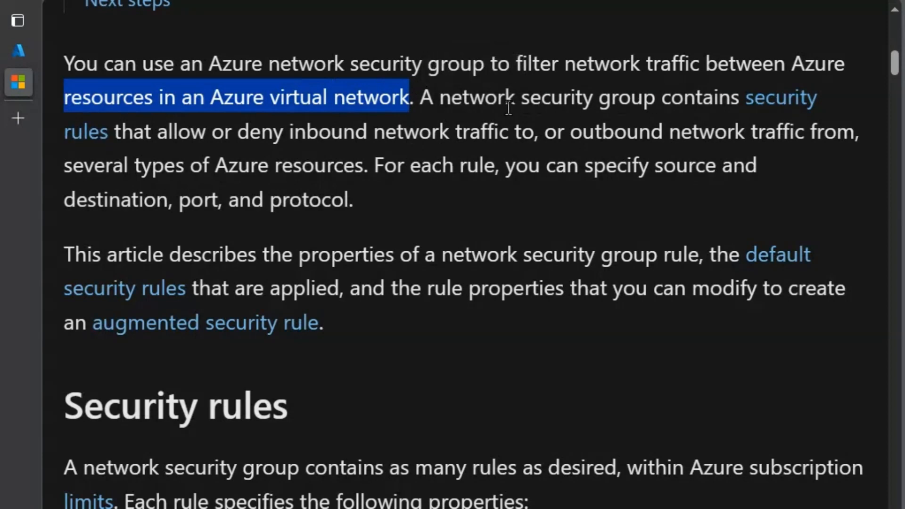
drag(421, 98, 609, 97)
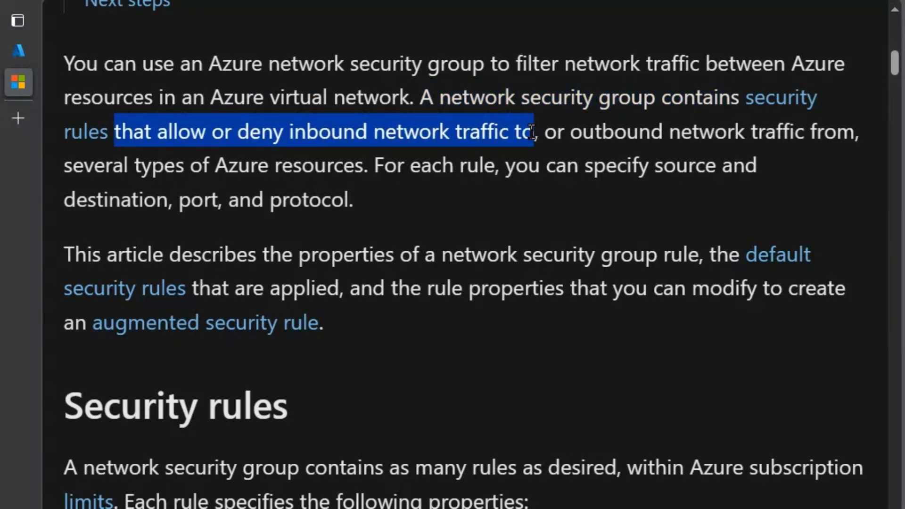
drag(533, 131, 699, 131)
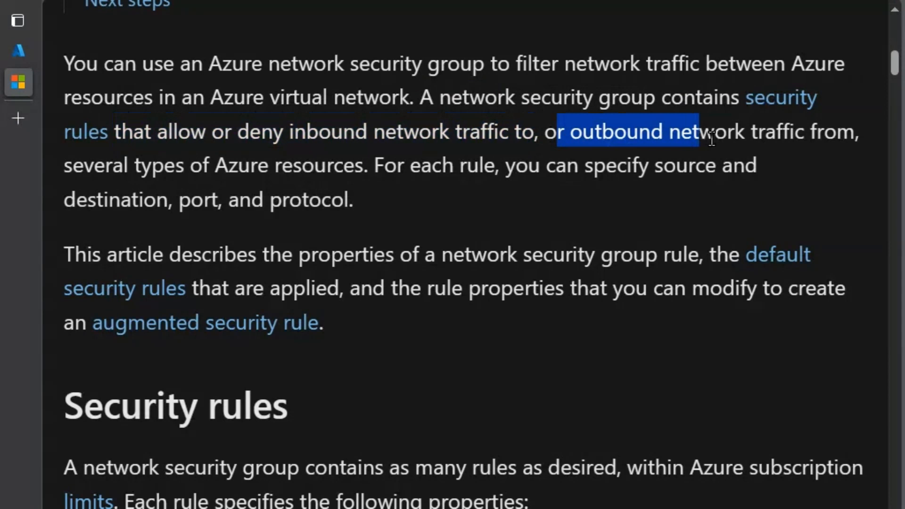
drag(687, 132, 857, 132)
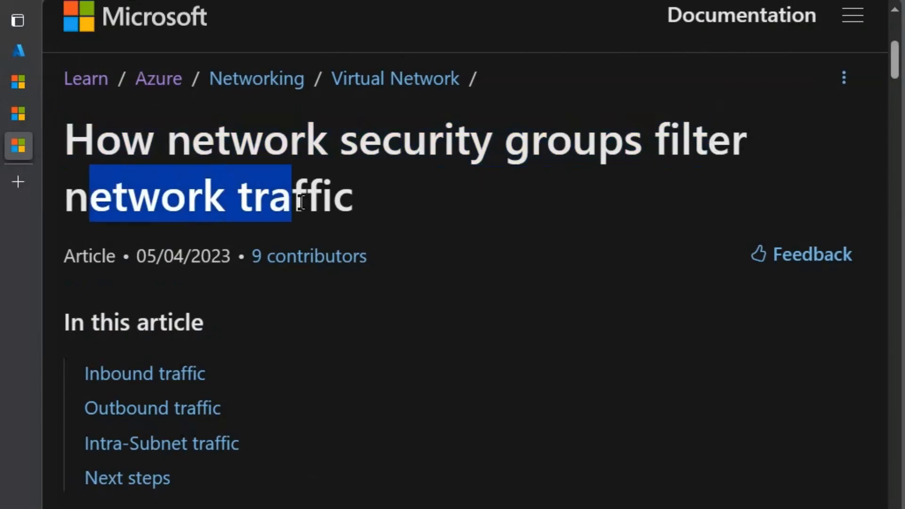
scroll(down, 3)
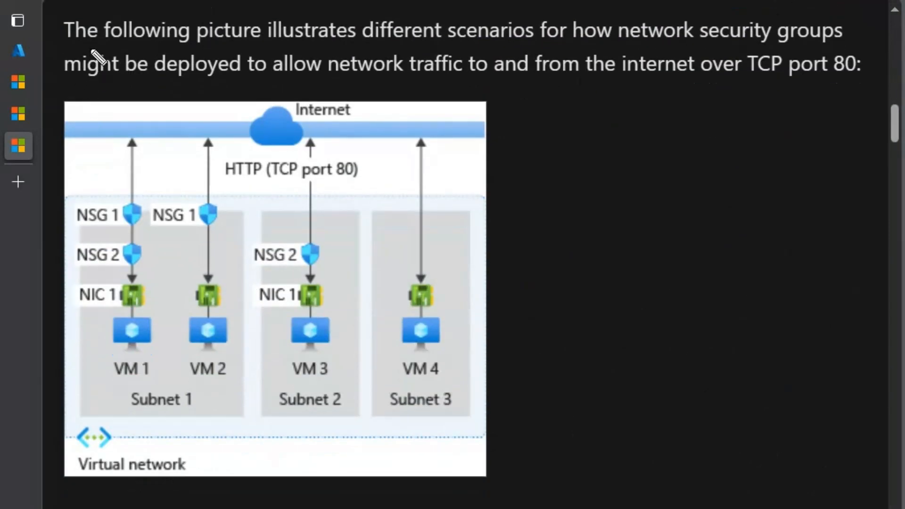
mouse_move(365, 53)
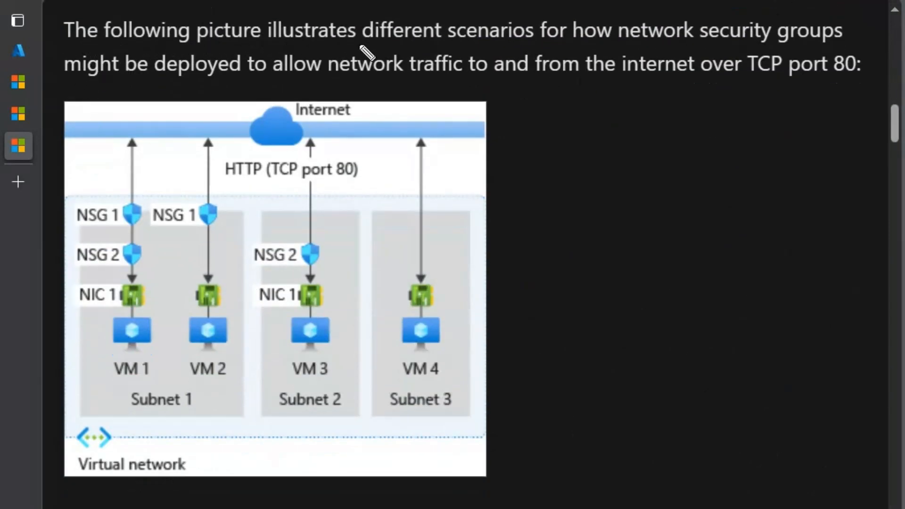
mouse_move(658, 51)
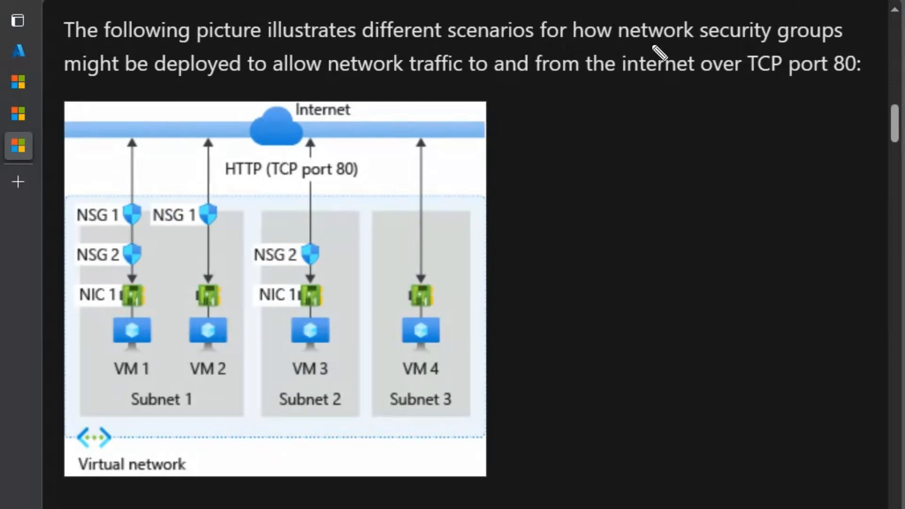
mouse_move(144, 81)
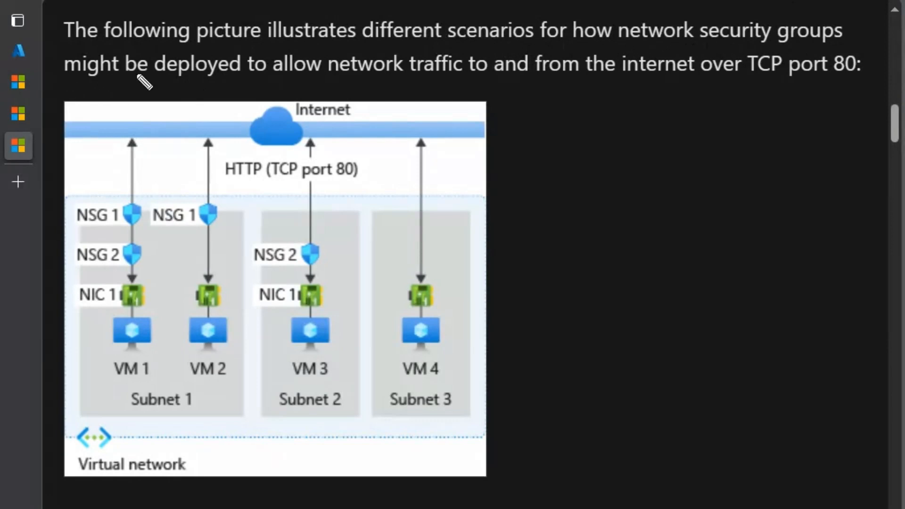
mouse_move(369, 84)
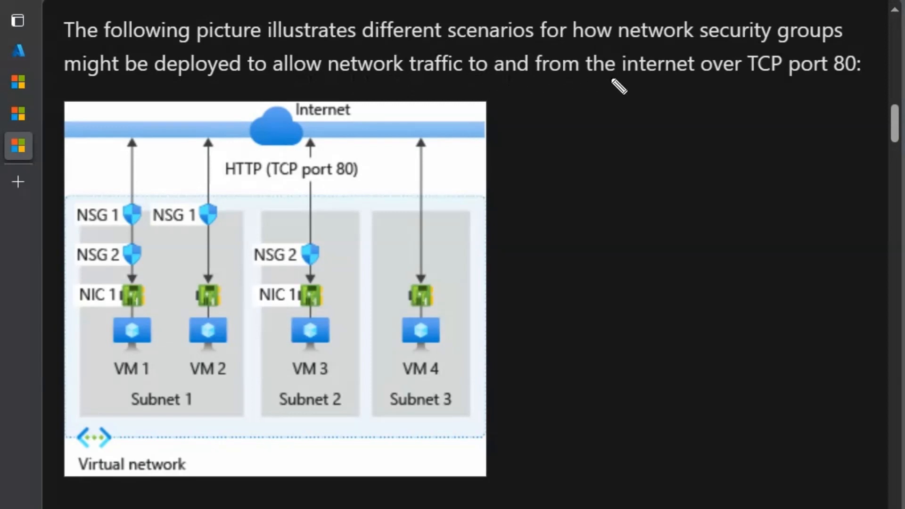
mouse_move(866, 84)
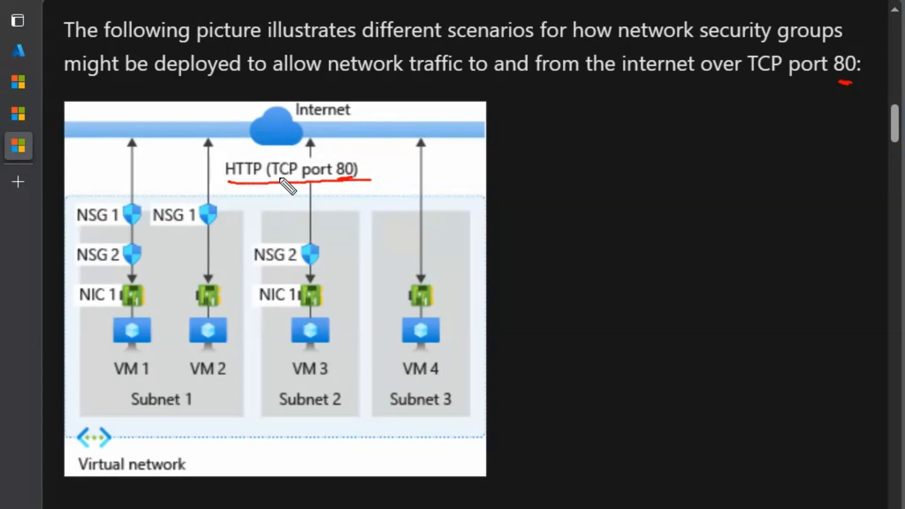
mouse_move(134, 339)
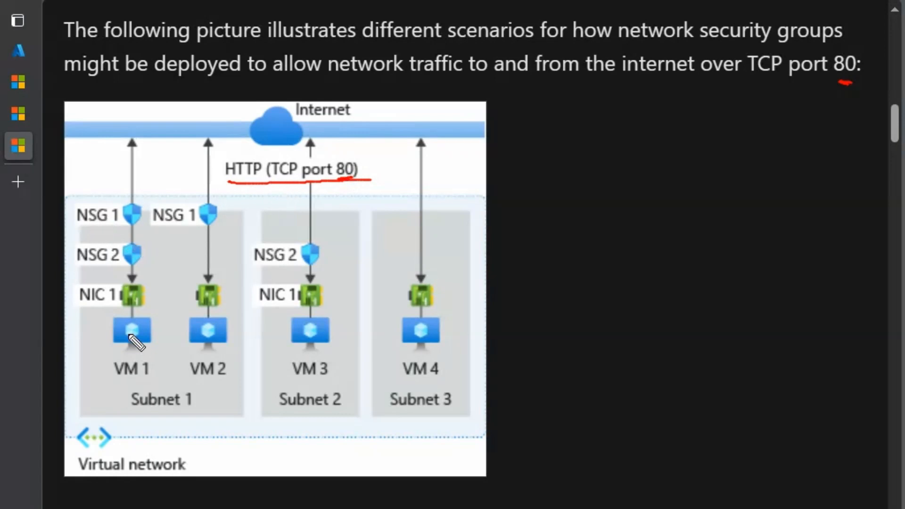
mouse_move(173, 430)
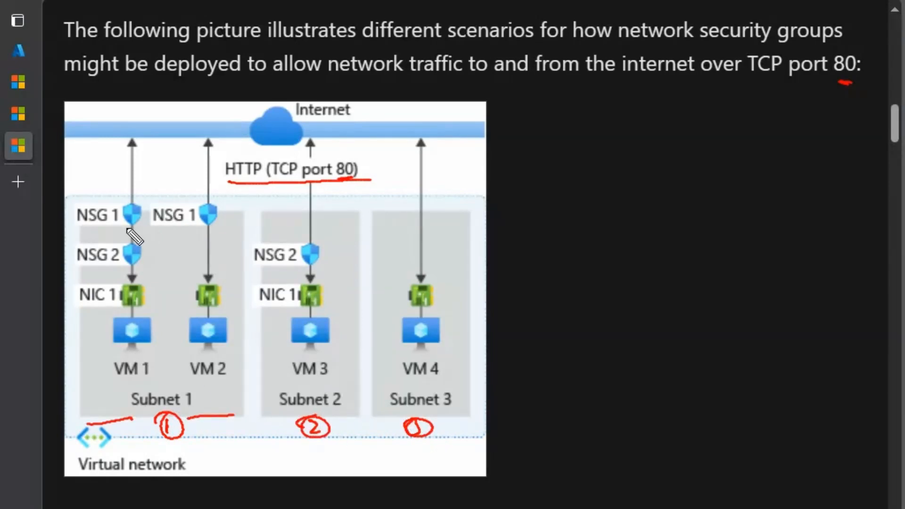
- Underline the NSG 1 labels, outline Subnet 1 in red, and draw an arrow down toward VM 2
drag(87, 228, 124, 228)
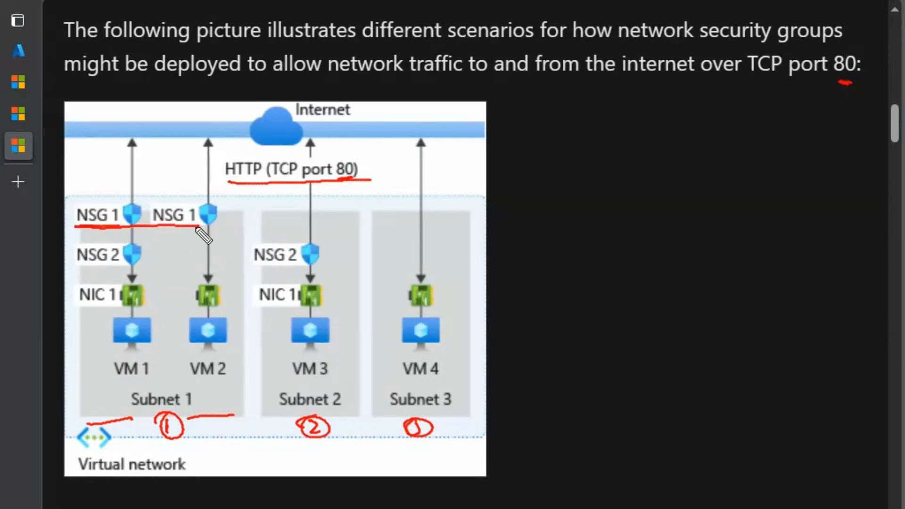
drag(202, 226, 245, 335)
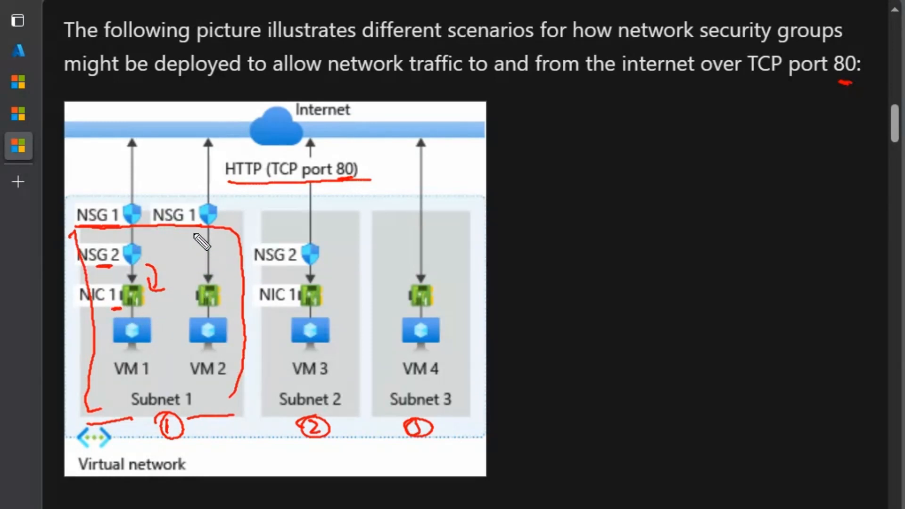
drag(191, 222, 203, 283)
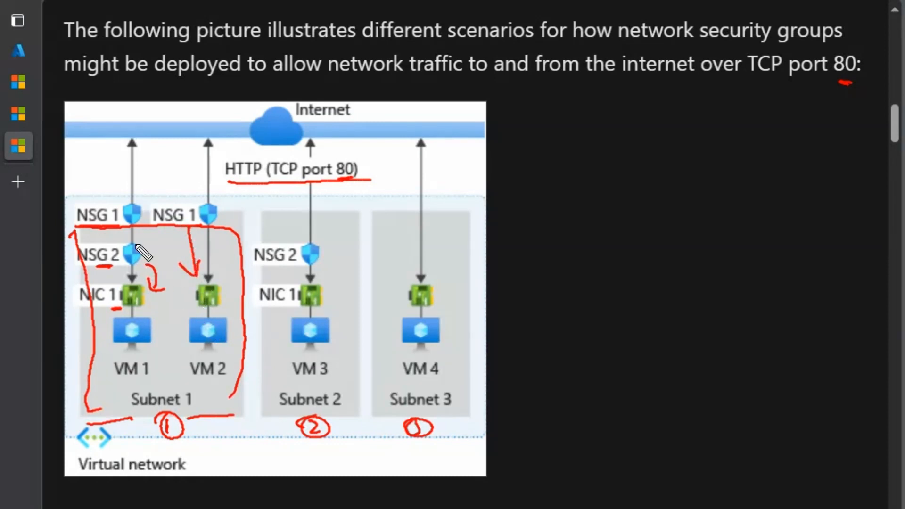
mouse_move(245, 216)
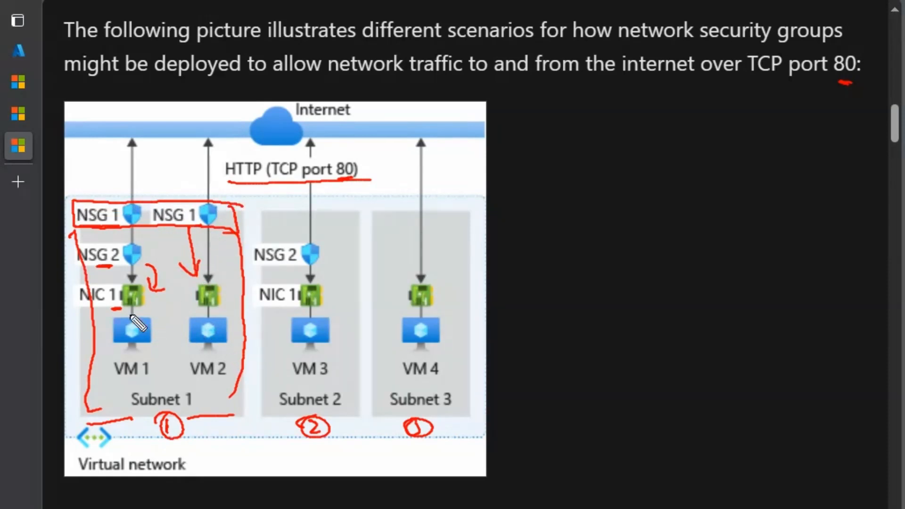
mouse_move(110, 272)
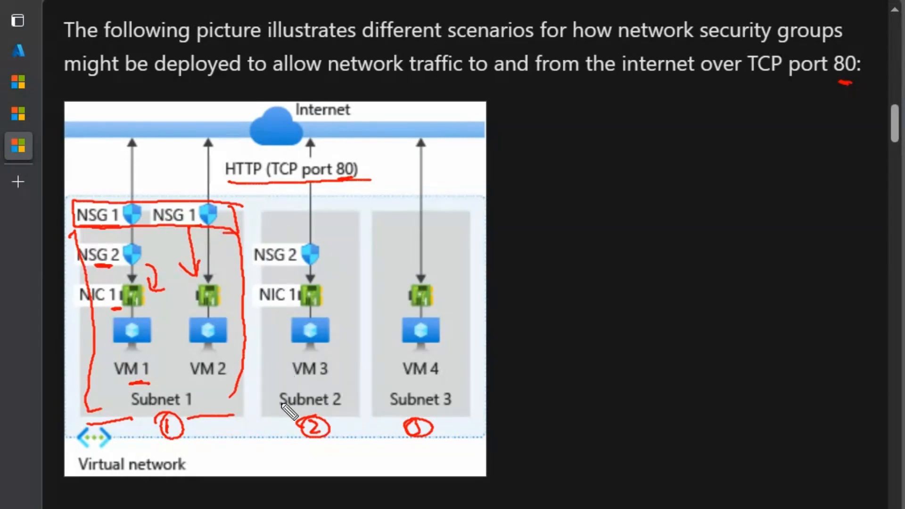
mouse_move(275, 226)
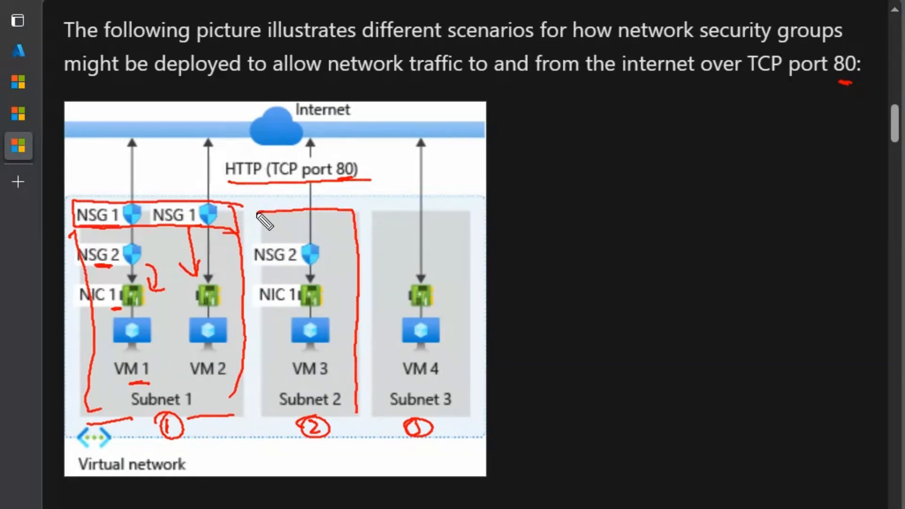
- Draw a red line through Subnet 2 marking NSG 2 and VM 3
drag(257, 222, 262, 409)
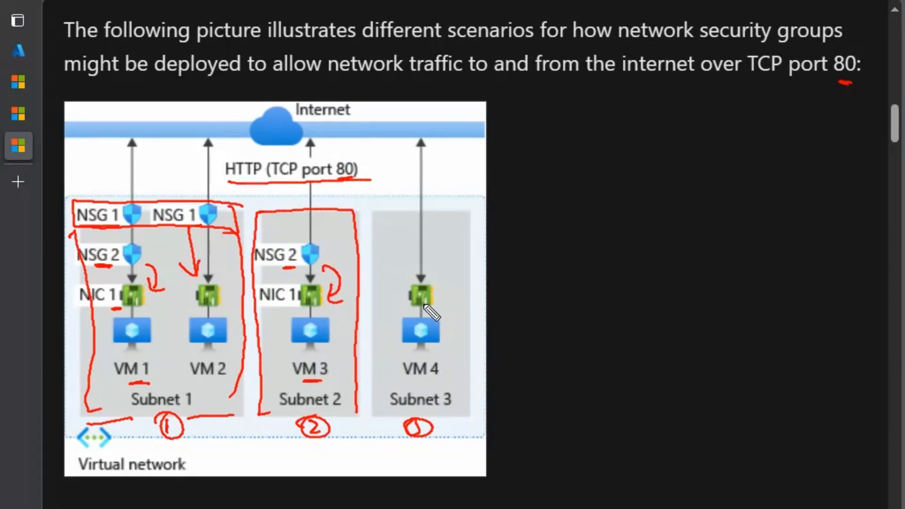
mouse_move(447, 219)
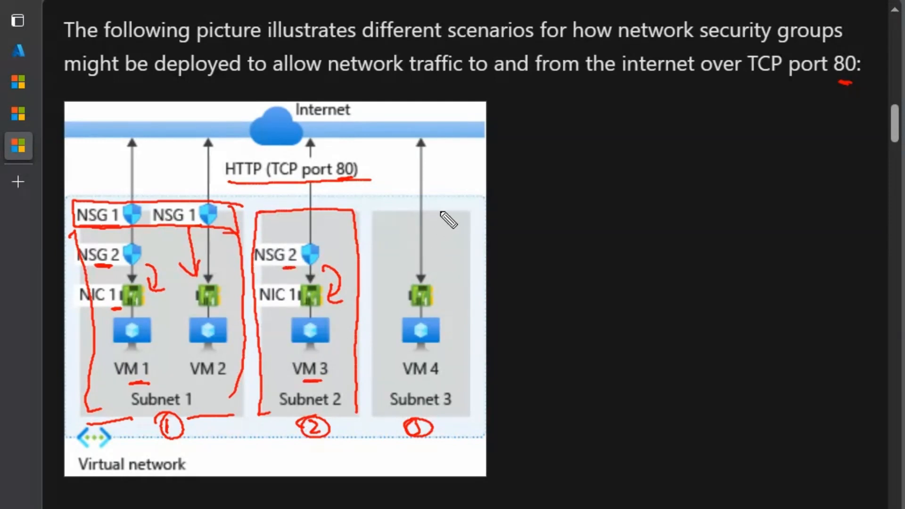